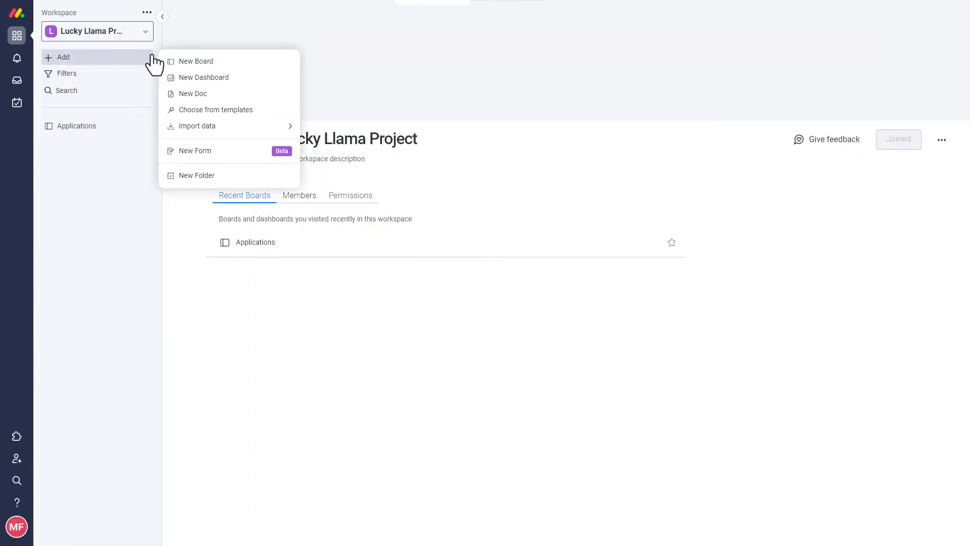
Create a board named 'Applications Qualification Process', leaving privacy set to Shareable.
click(196, 61)
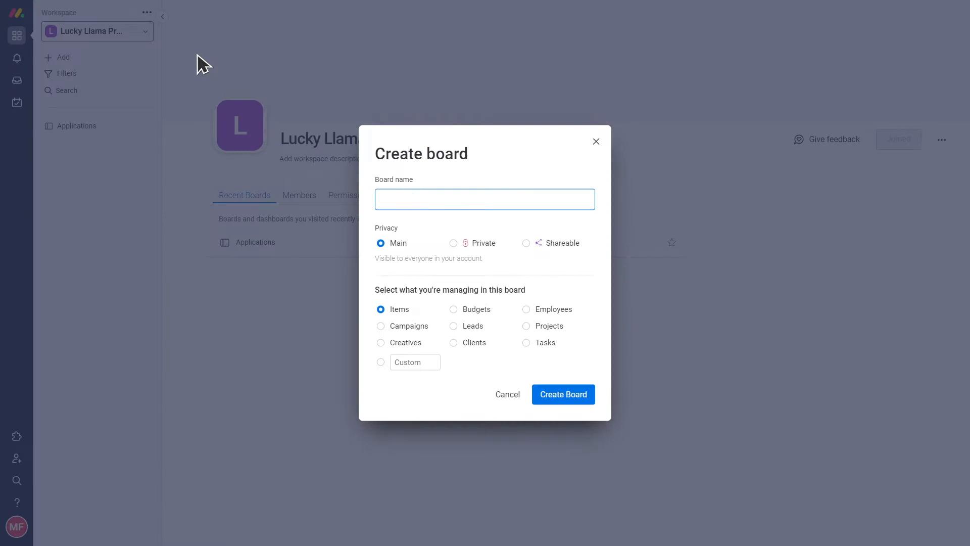
text(Applications Qualification Process)
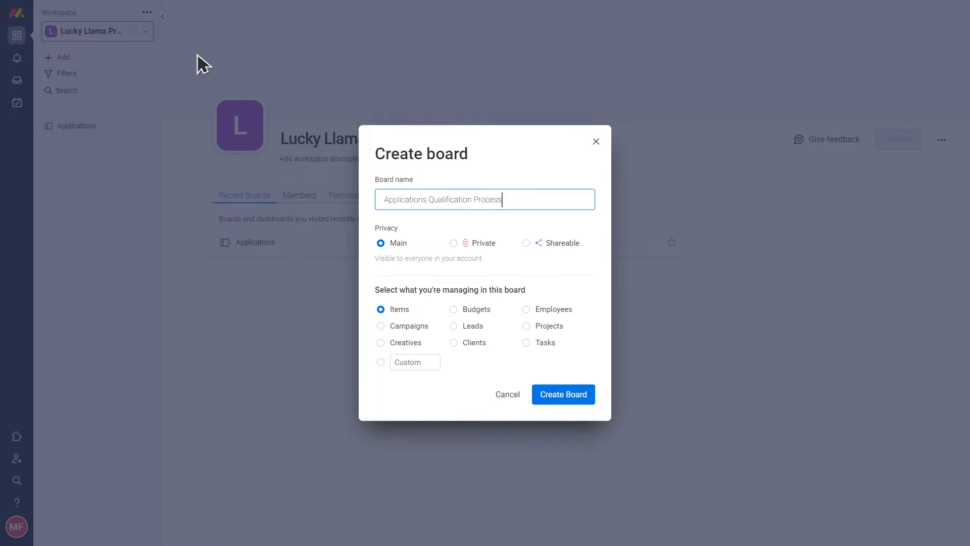
mouse_move(210, 87)
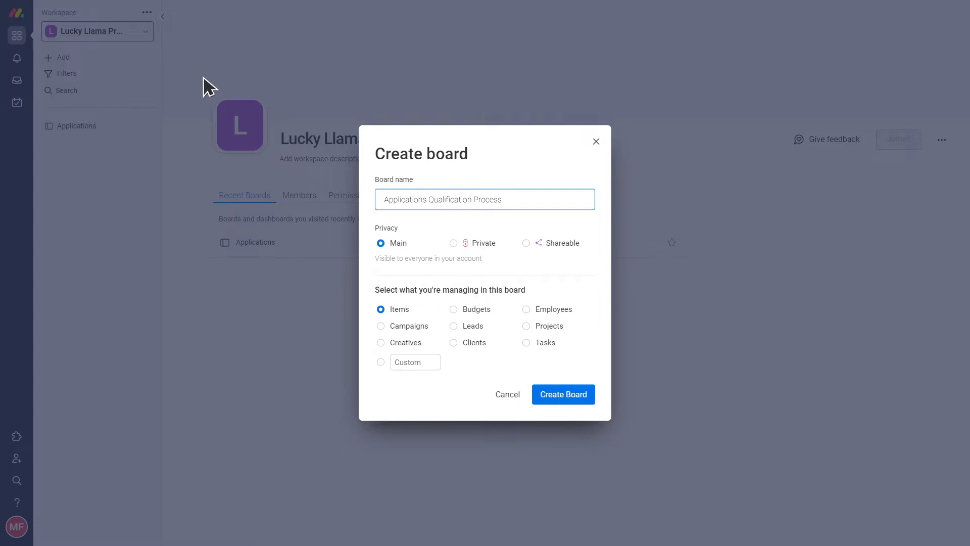
mouse_move(394, 251)
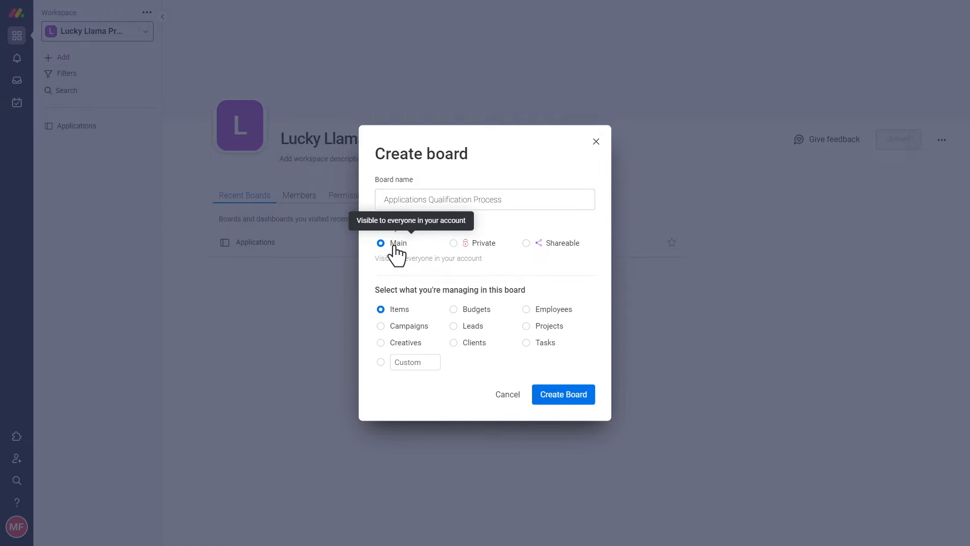
click(454, 243)
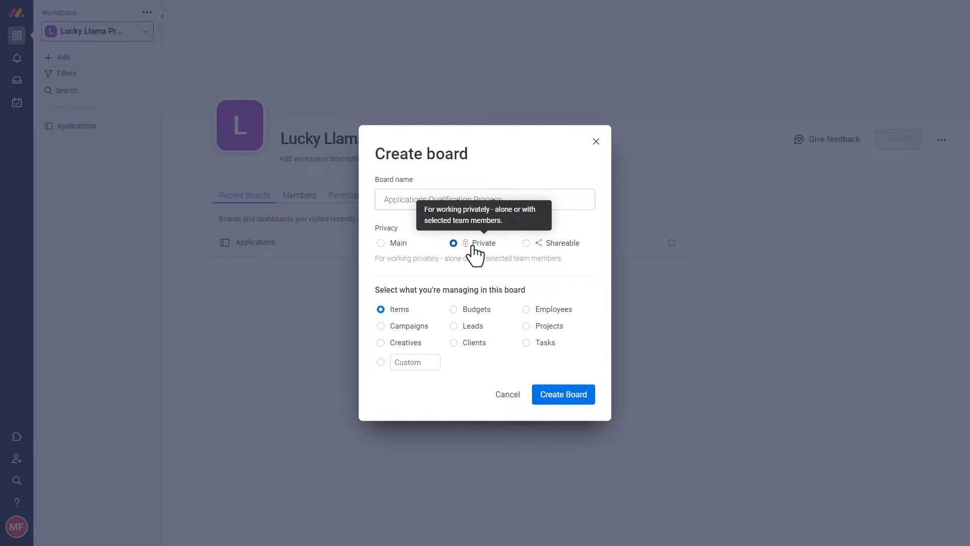
click(526, 243)
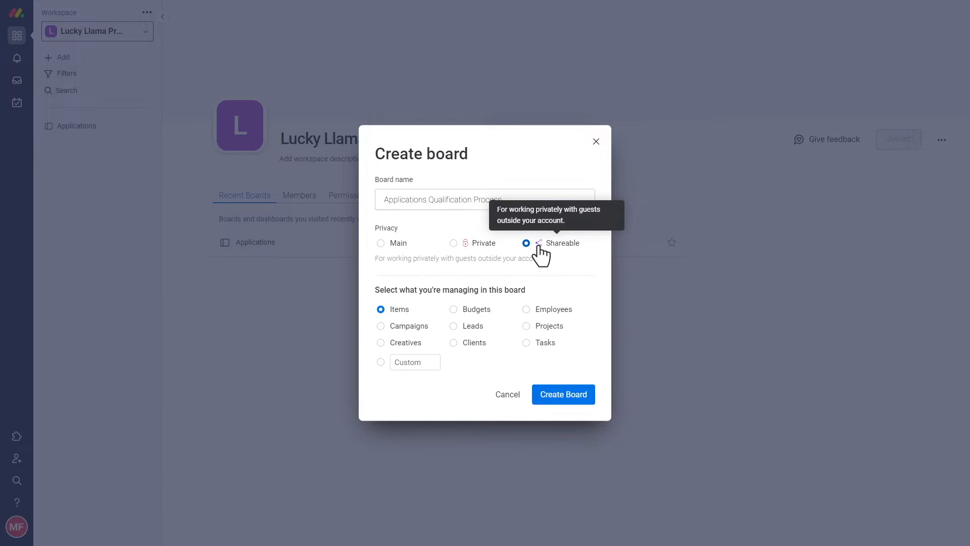
mouse_move(508, 256)
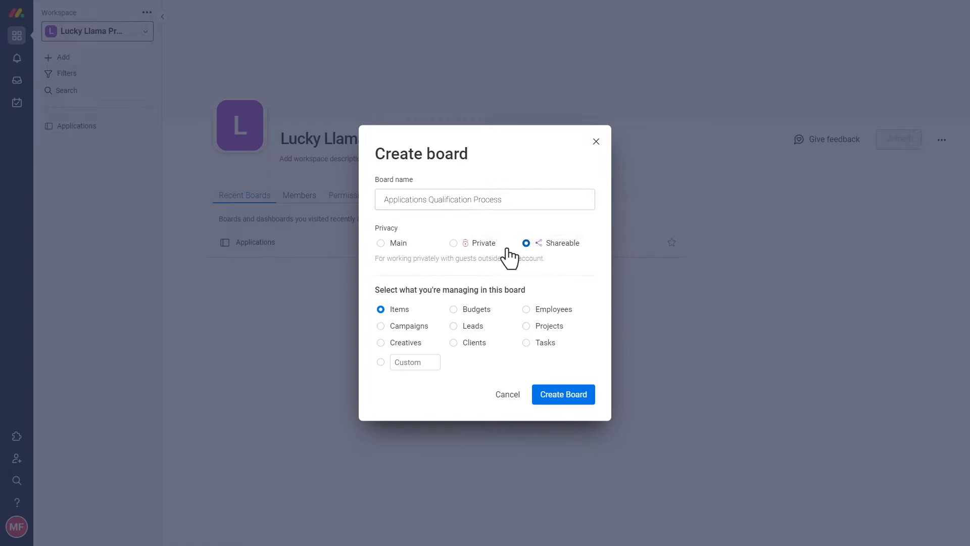
click(562, 394)
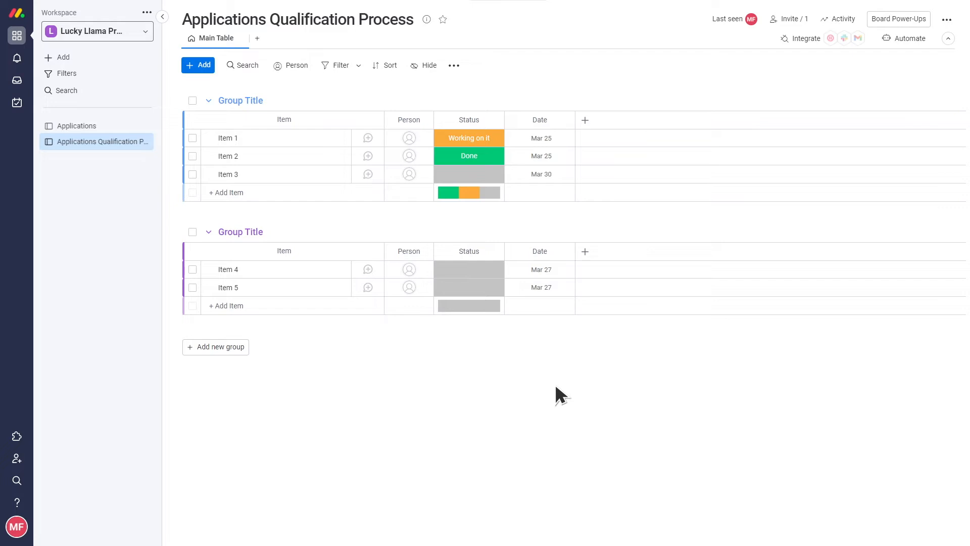
mouse_move(376, 206)
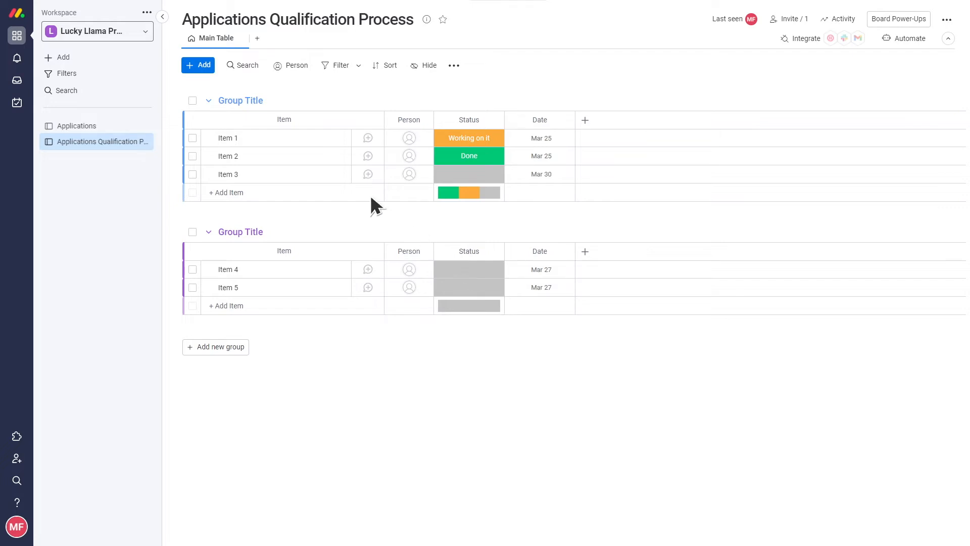
mouse_move(271, 107)
text(In Process Applicants)
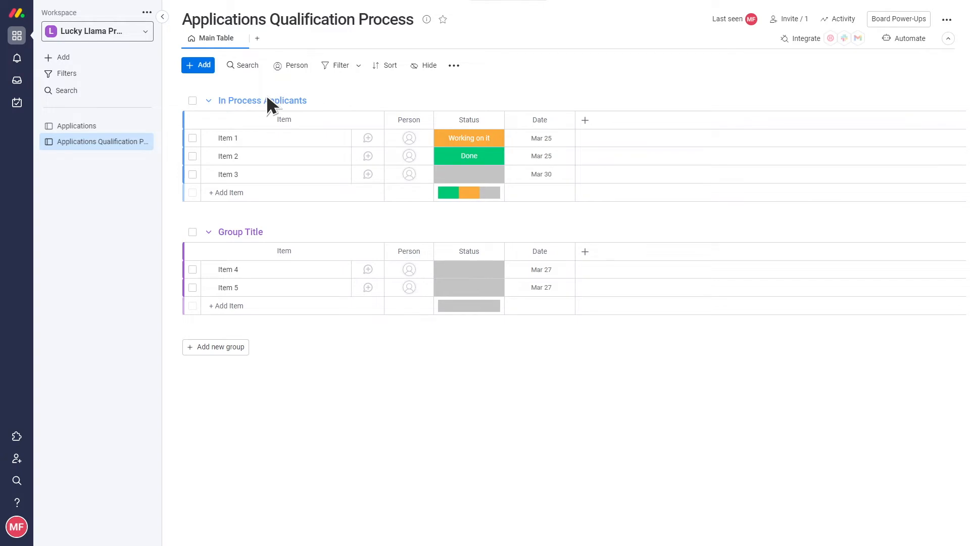
mouse_move(246, 154)
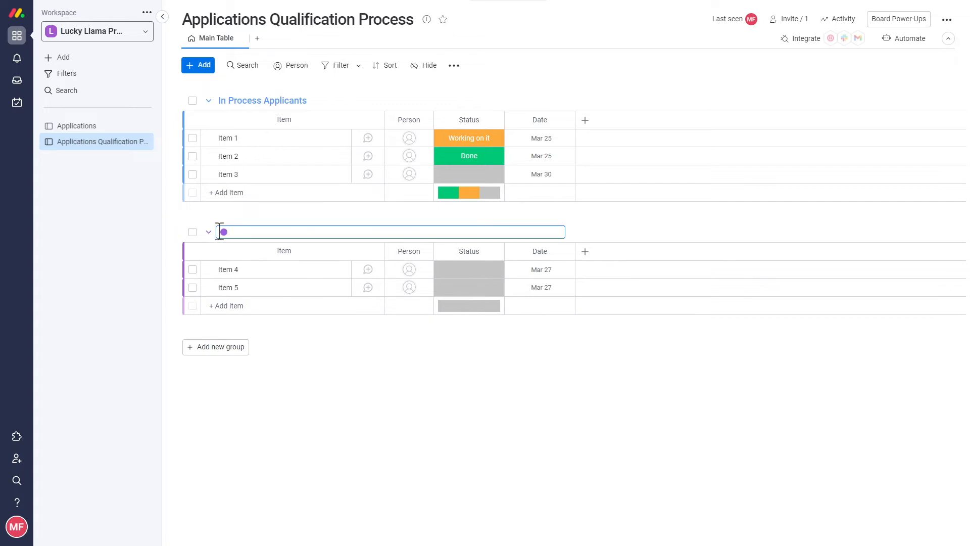
Rename the board's second group to 'Qualified Applicants'.
text(Qualified Applicants)
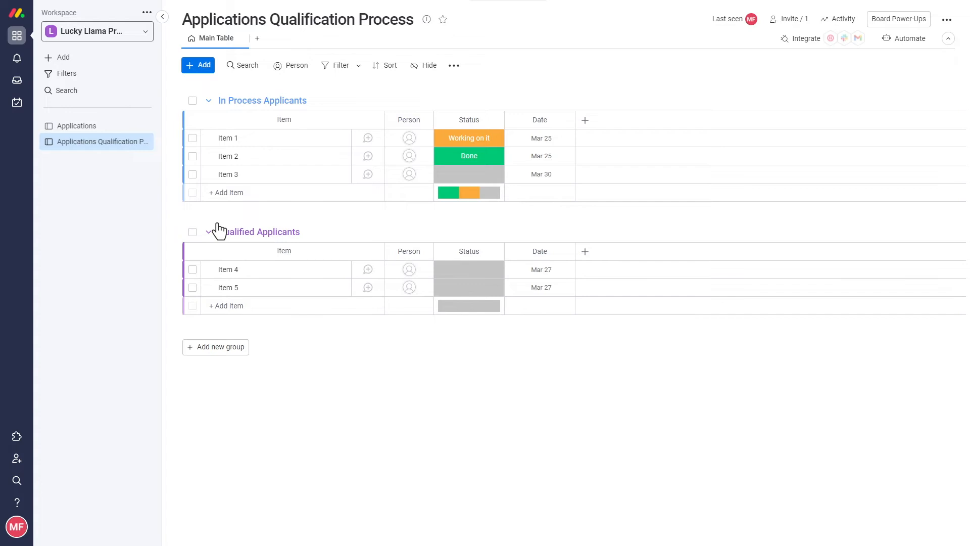
mouse_move(221, 340)
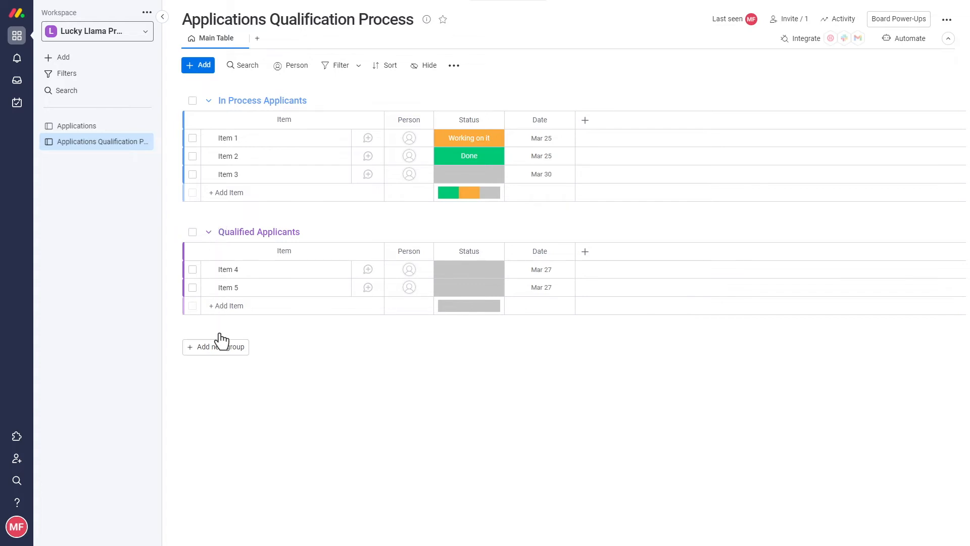
Add a Disqualified Applicants group and delete the Status and Person columns.
click(215, 346)
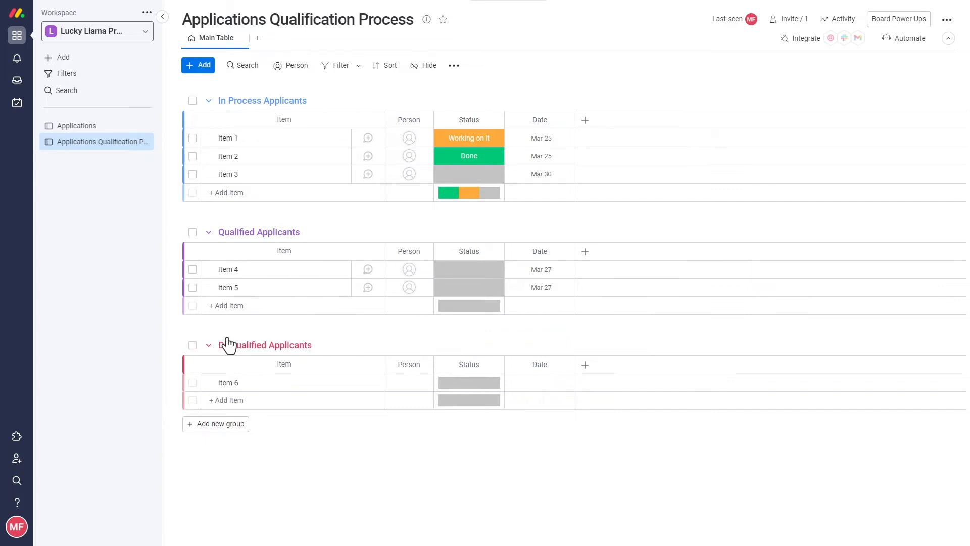
click(564, 120)
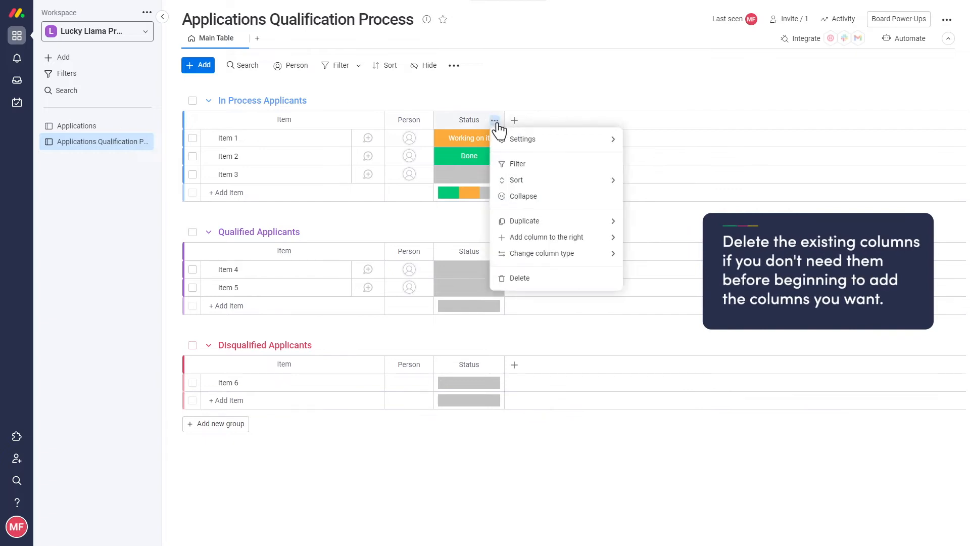
click(519, 277)
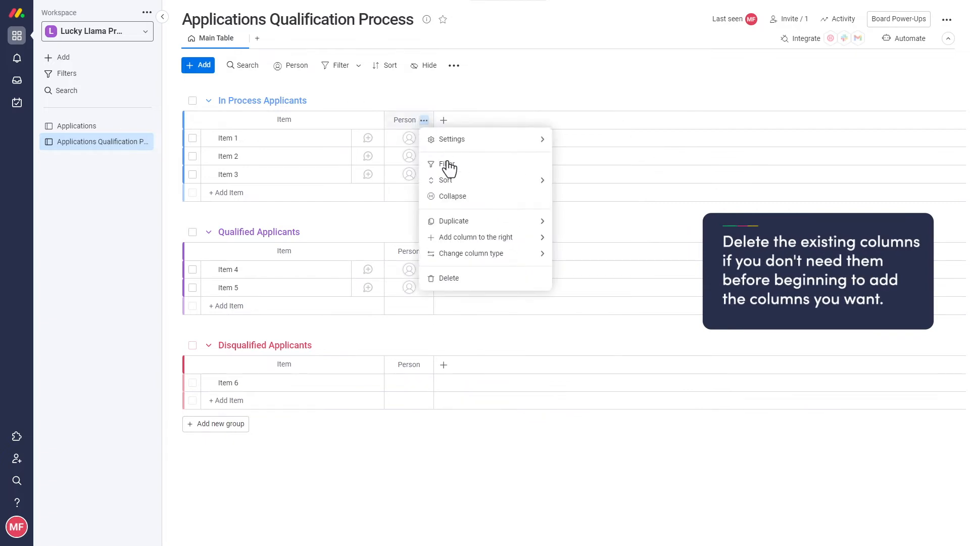
click(449, 278)
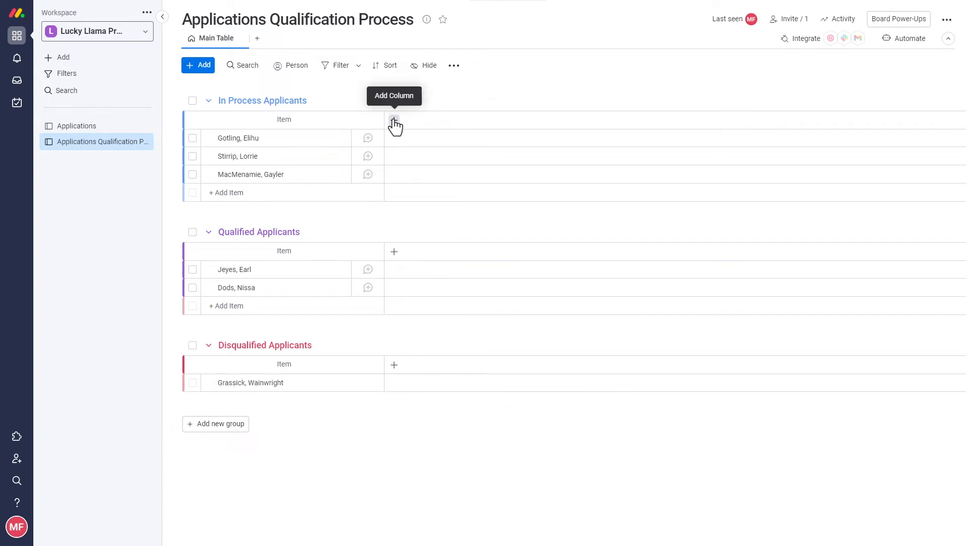
Add a Phone Interview column and rename the Date column to Interview Date.
click(394, 120)
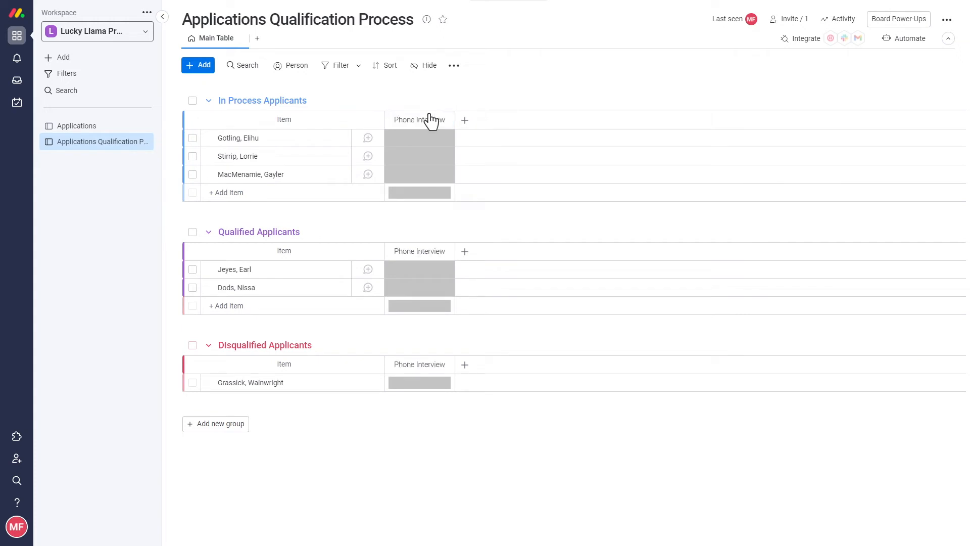
click(419, 137)
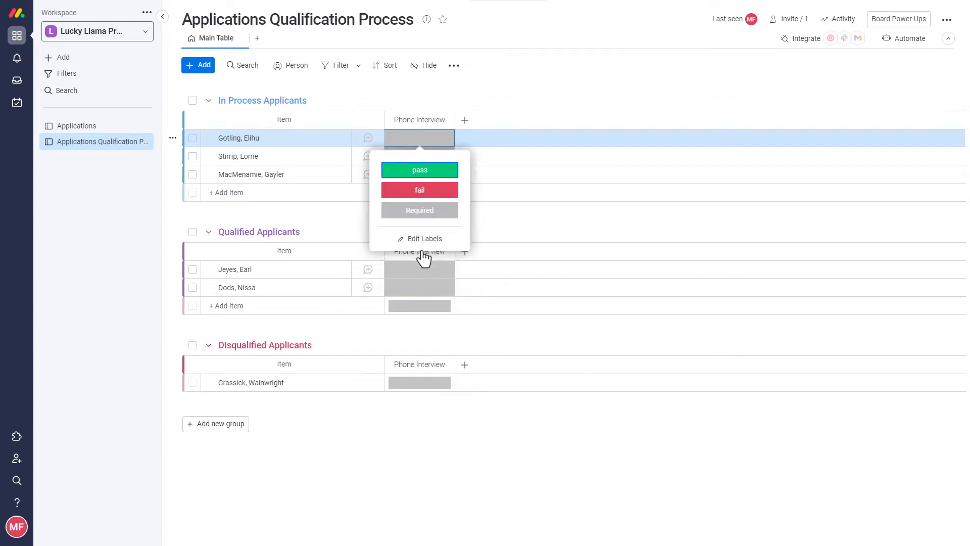
click(419, 169)
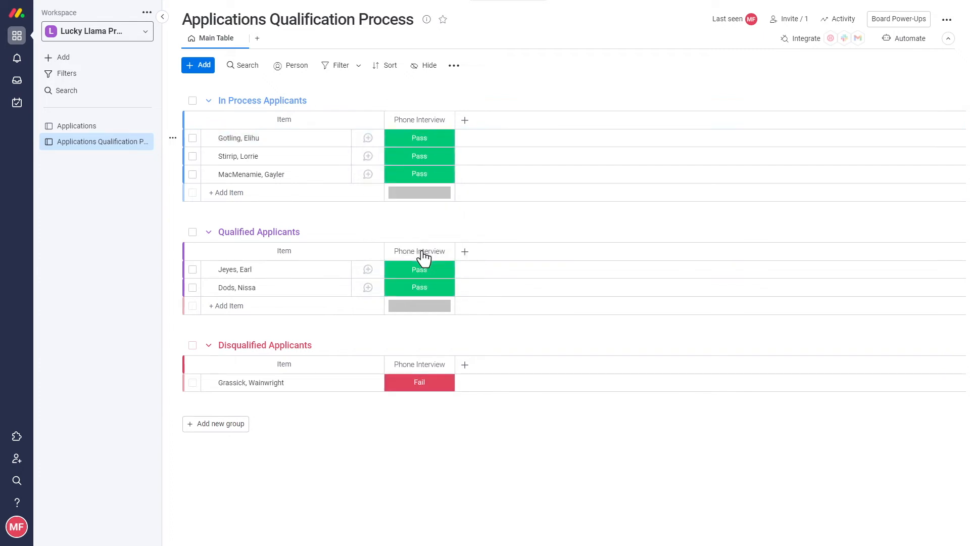
click(464, 119)
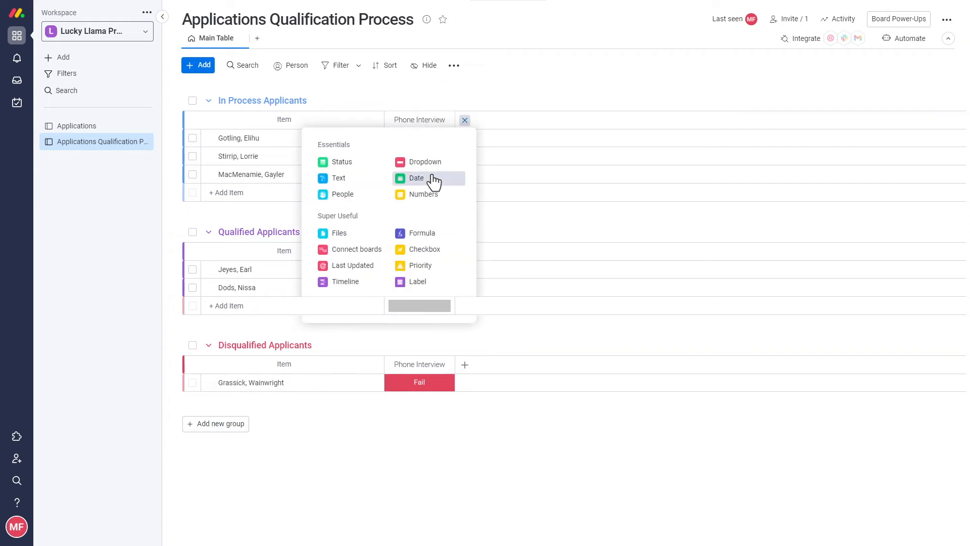
click(418, 179)
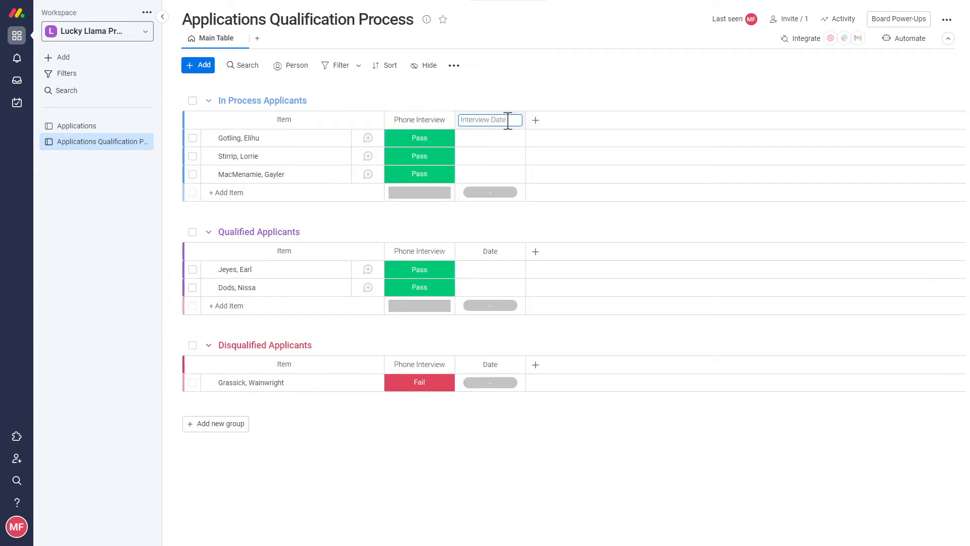
key(Enter)
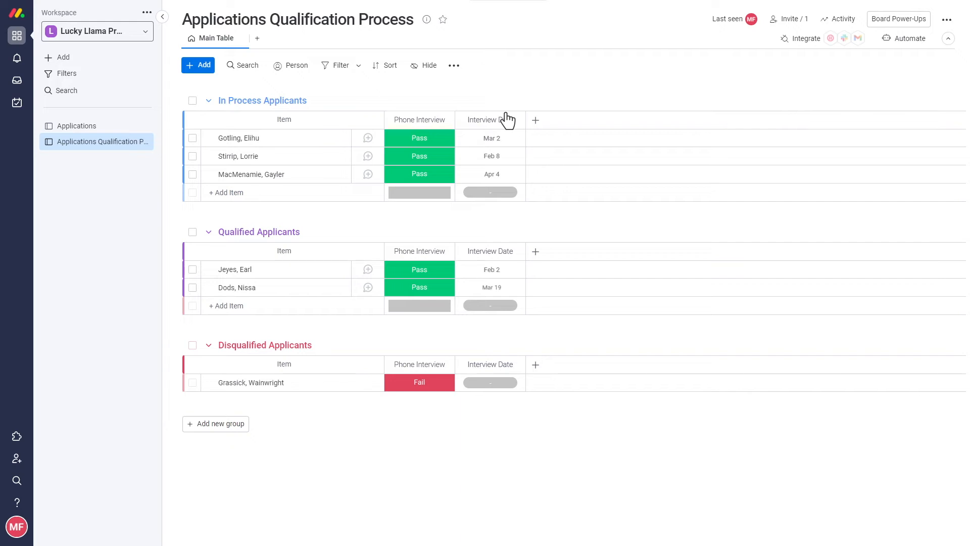
Add a Physical Evaluation status column and a P.E Owner people column.
click(535, 119)
text(Physical Evalus)
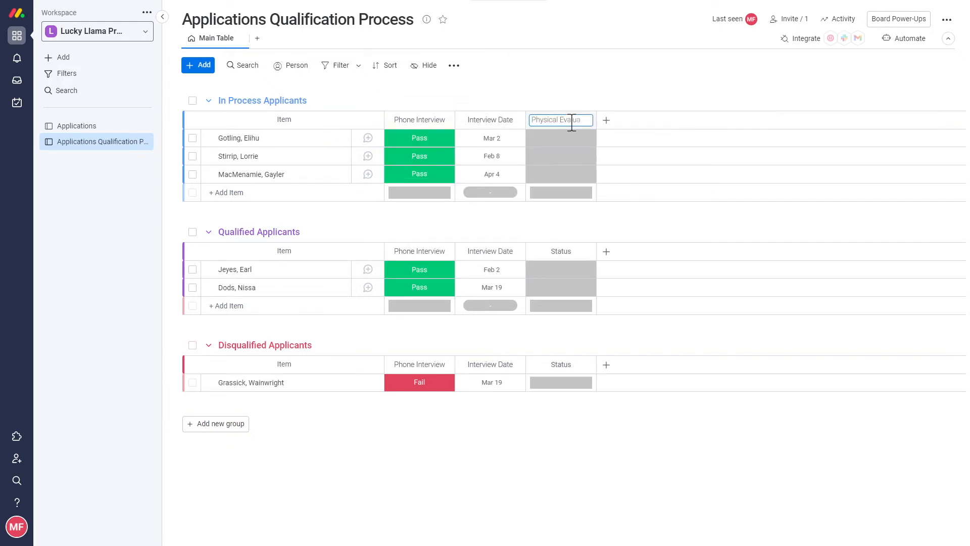
key(Enter)
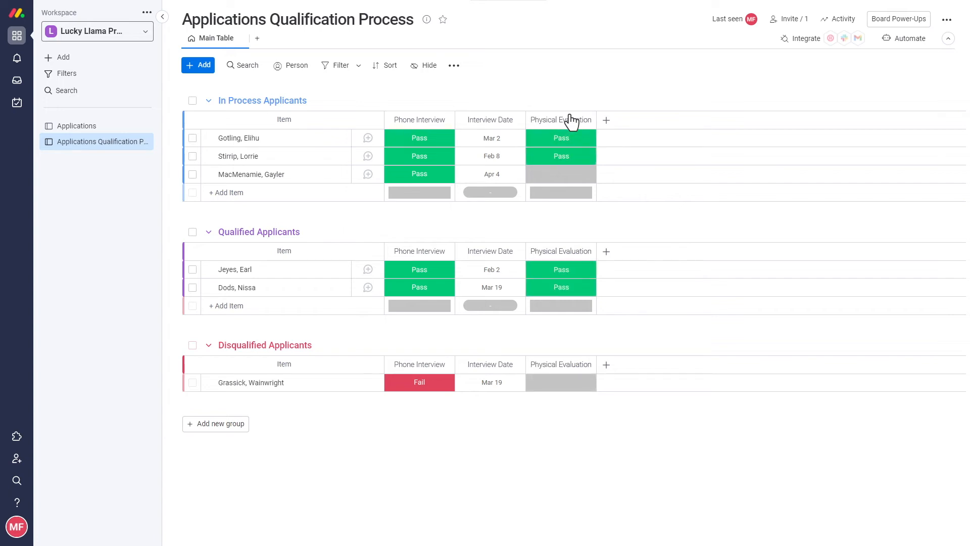
click(606, 120)
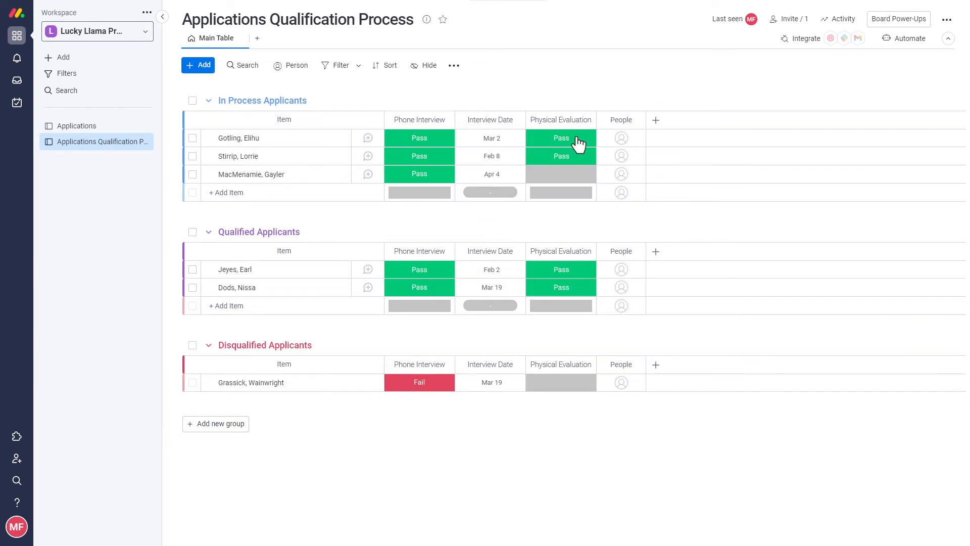
double_click(620, 119)
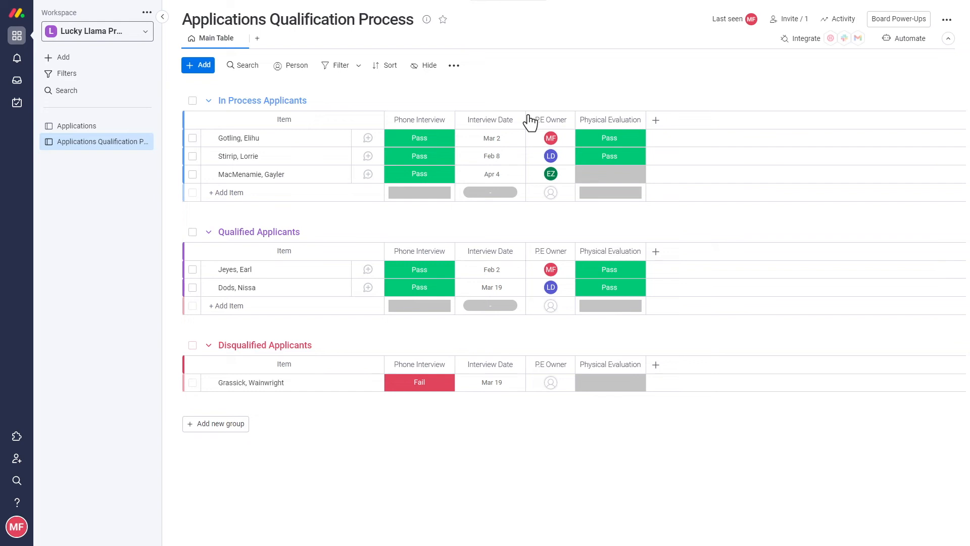
mouse_move(655, 120)
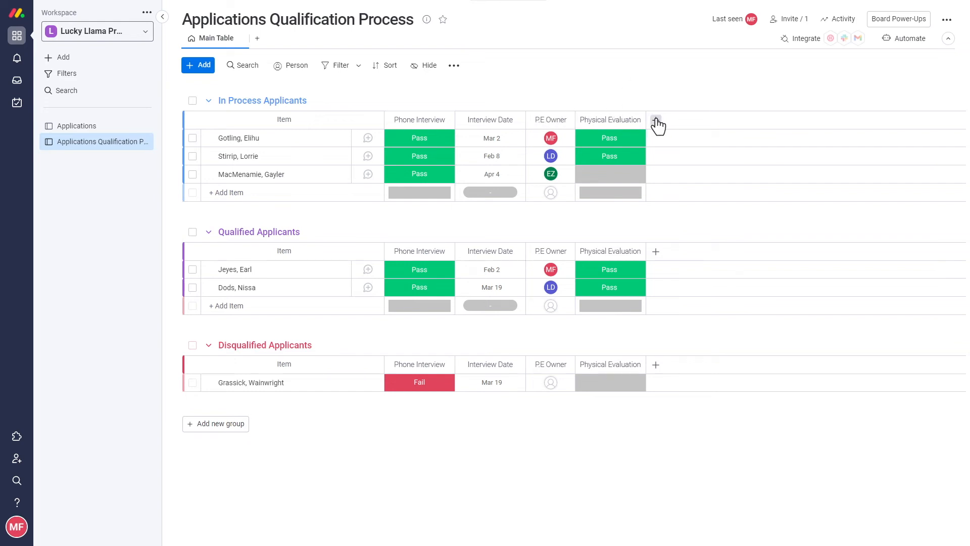
Add a P.E Approval files column and a W.R Owner people column.
click(656, 120)
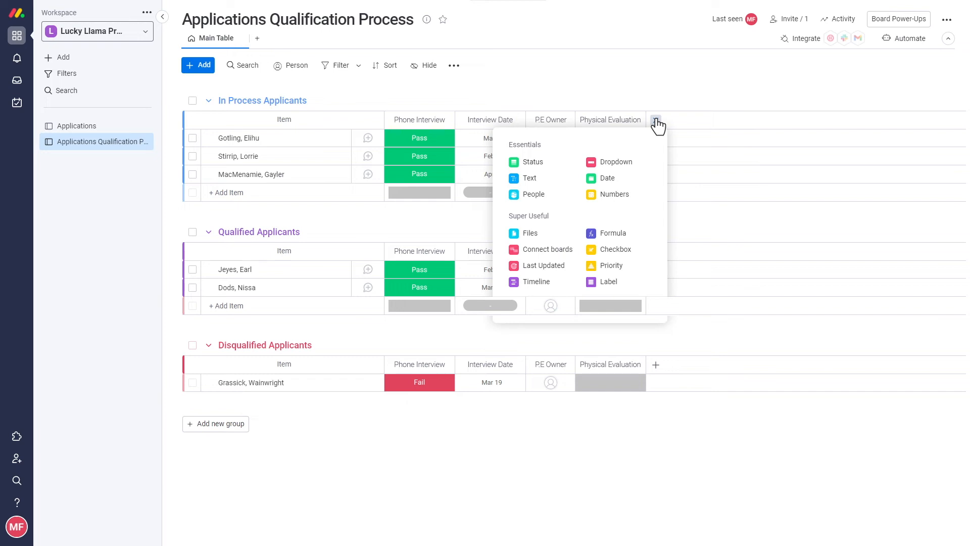
click(530, 234)
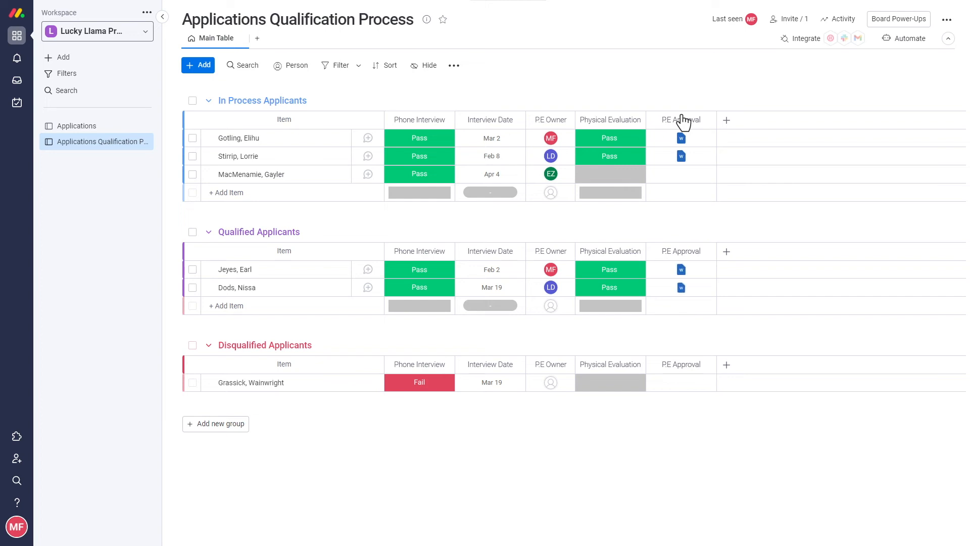
click(726, 120)
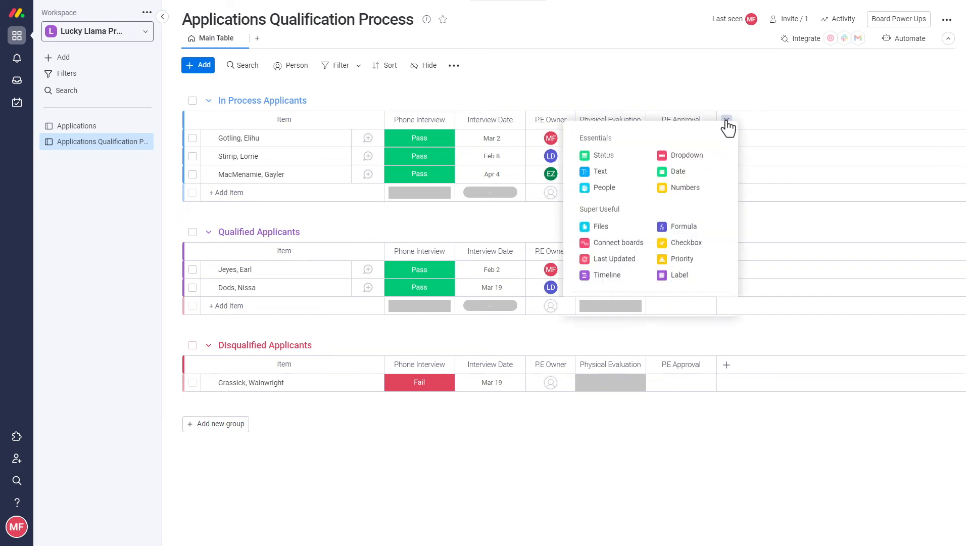
click(603, 188)
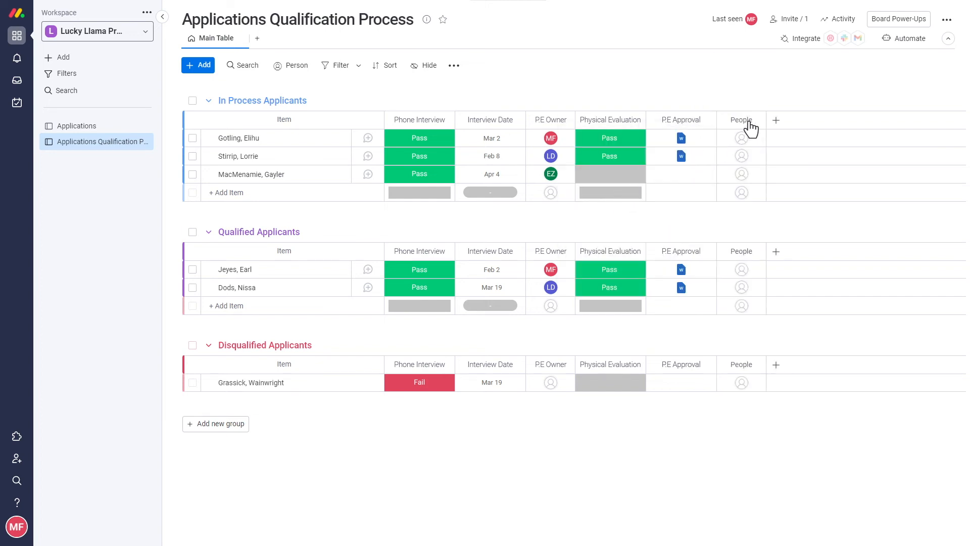
Add a Wellness Review status column and a W.R approval files column.
click(775, 121)
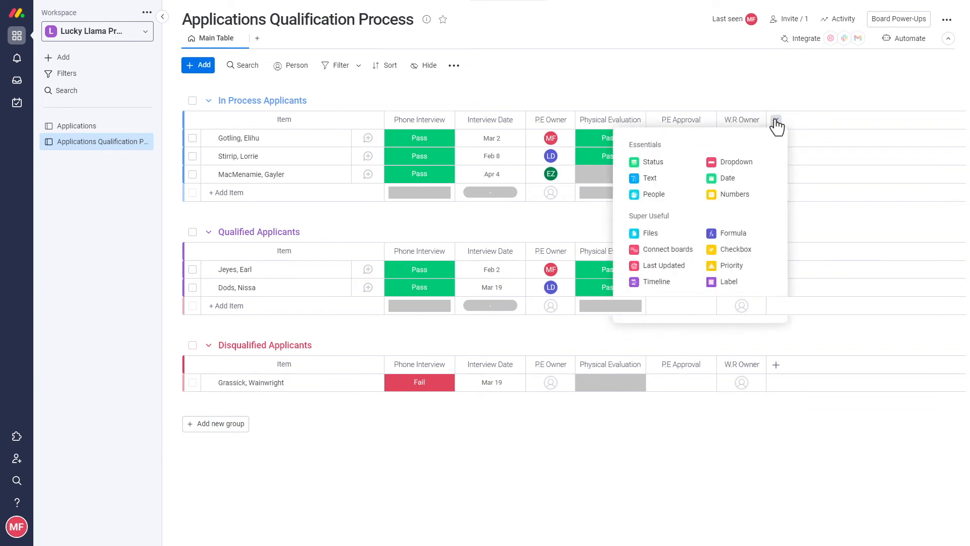
click(653, 161)
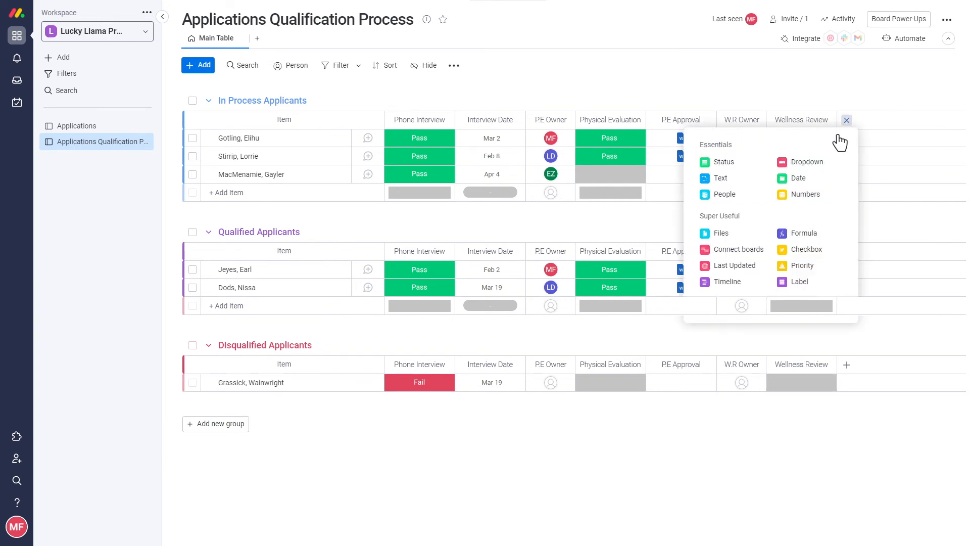
click(719, 233)
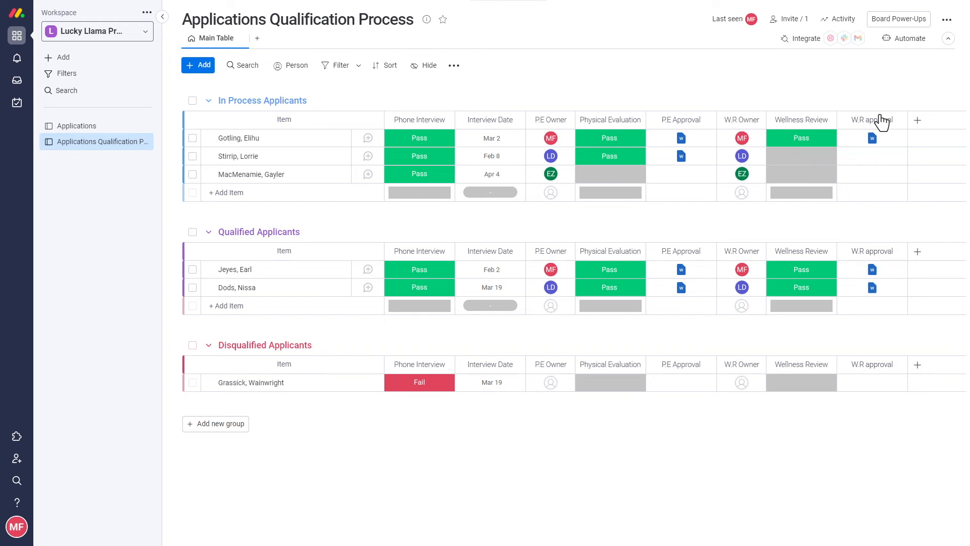
click(917, 120)
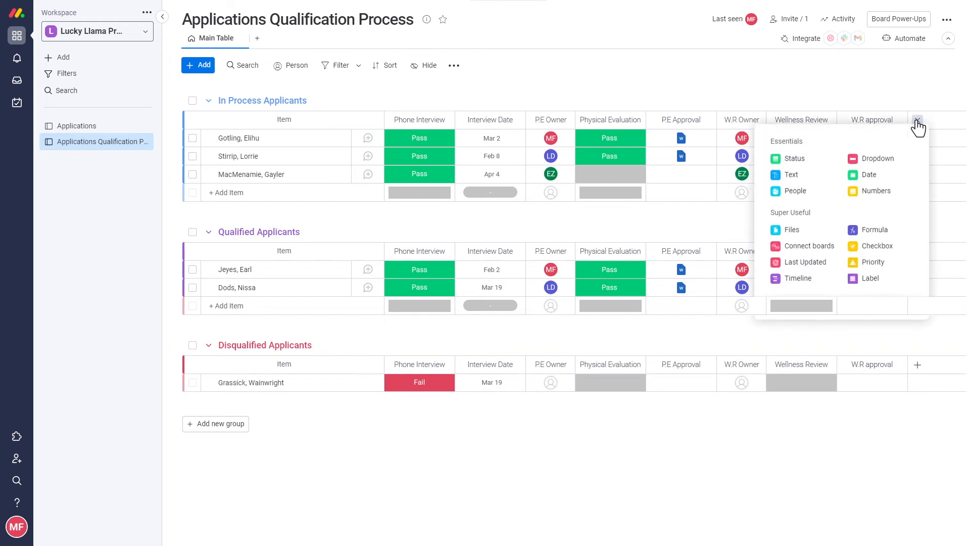
Add a Lottery Result label column and name its label options None and Beta launch.
click(794, 158)
text(Lottery Result)
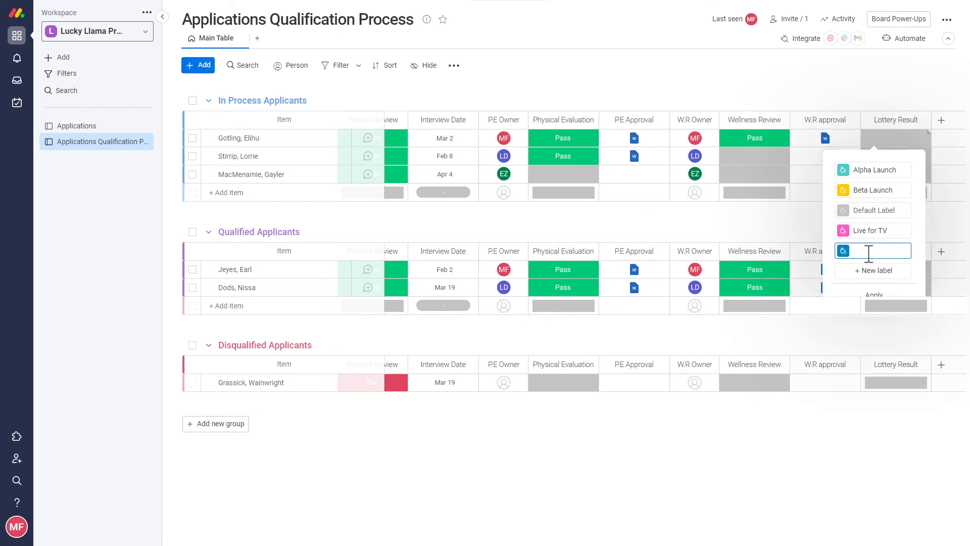
click(843, 251)
text(None)
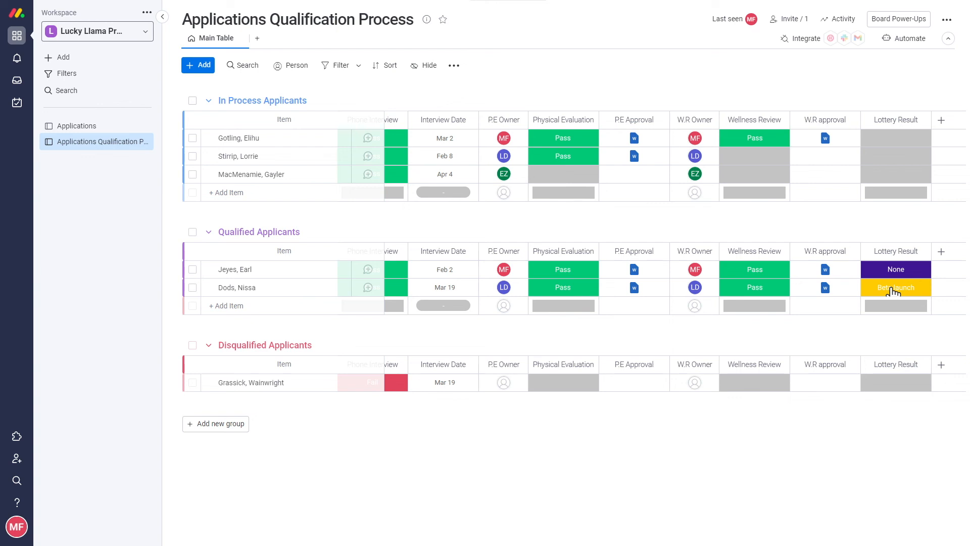
mouse_move(940, 120)
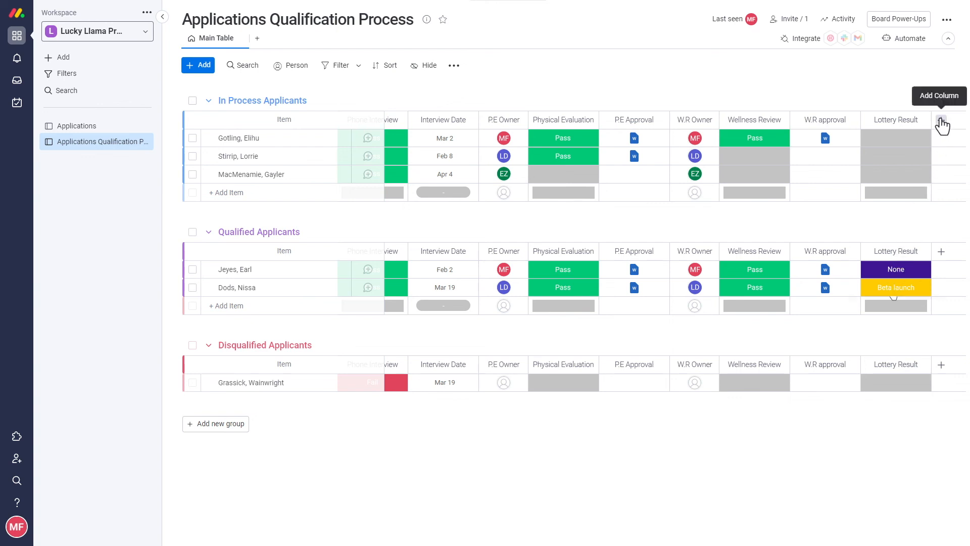
Add a Creation Log column titled Submission Date and open its column options.
click(941, 121)
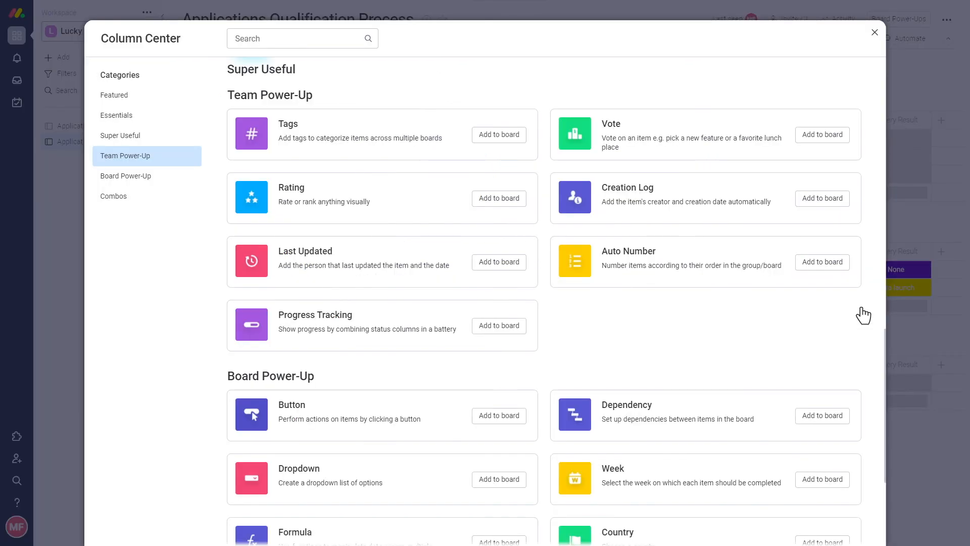
mouse_move(827, 198)
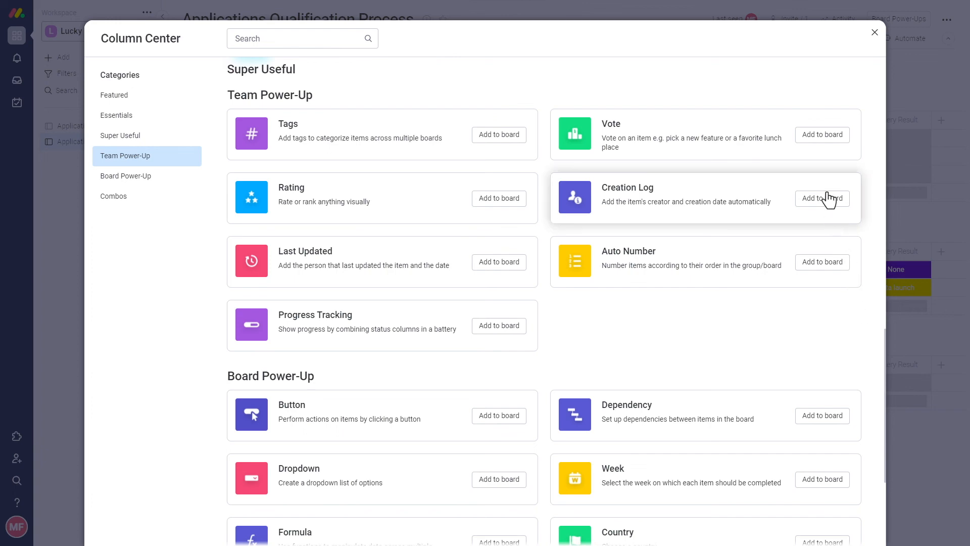
click(821, 198)
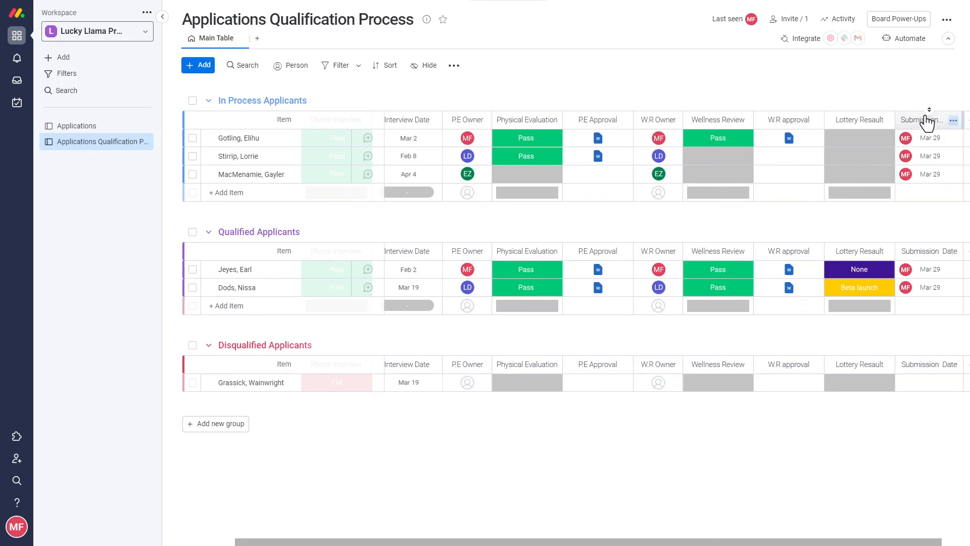
click(953, 120)
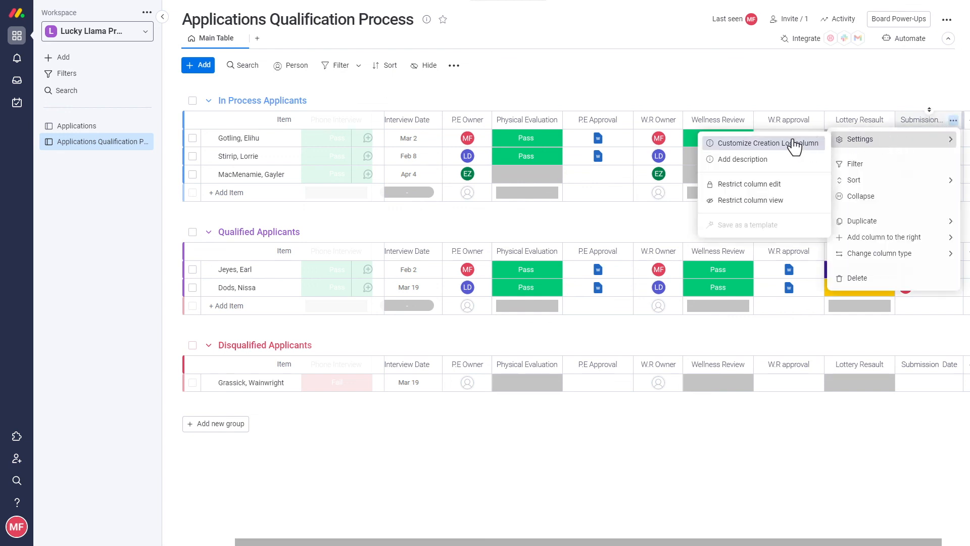